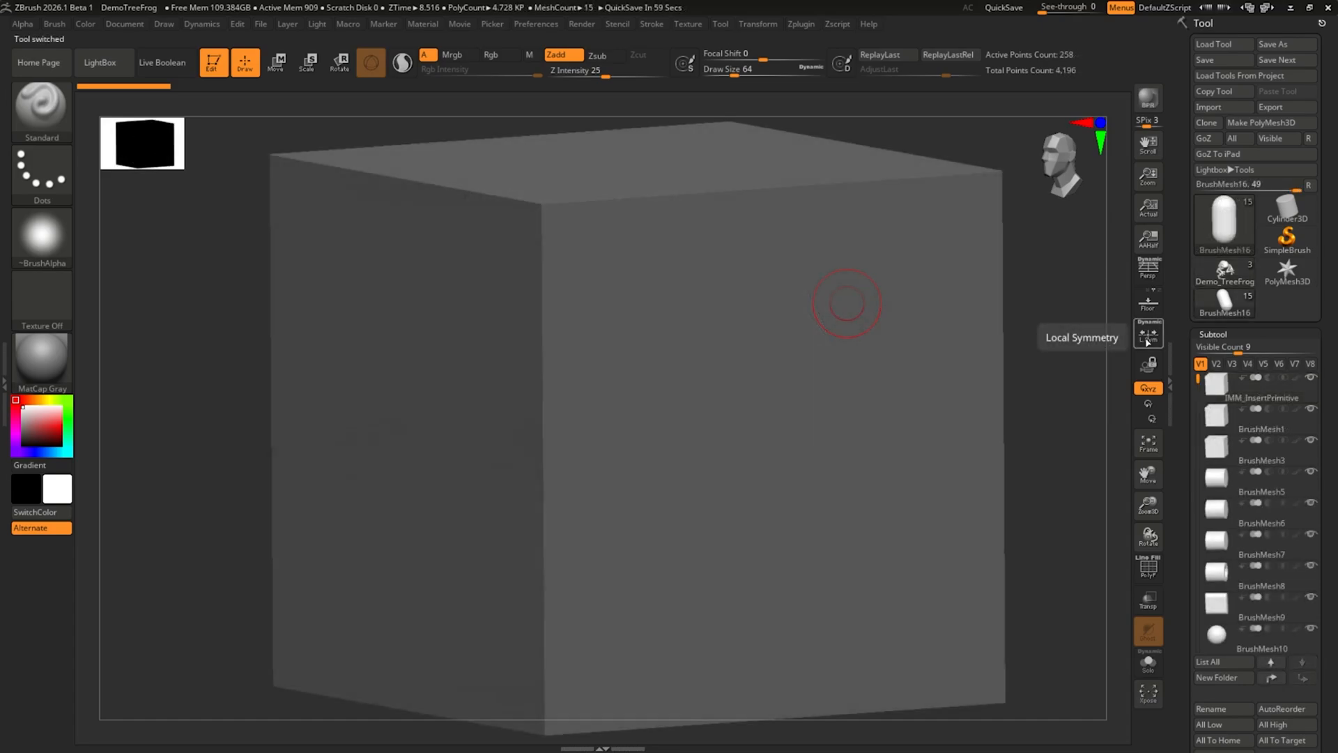
pyautogui.moveTo(1199, 377)
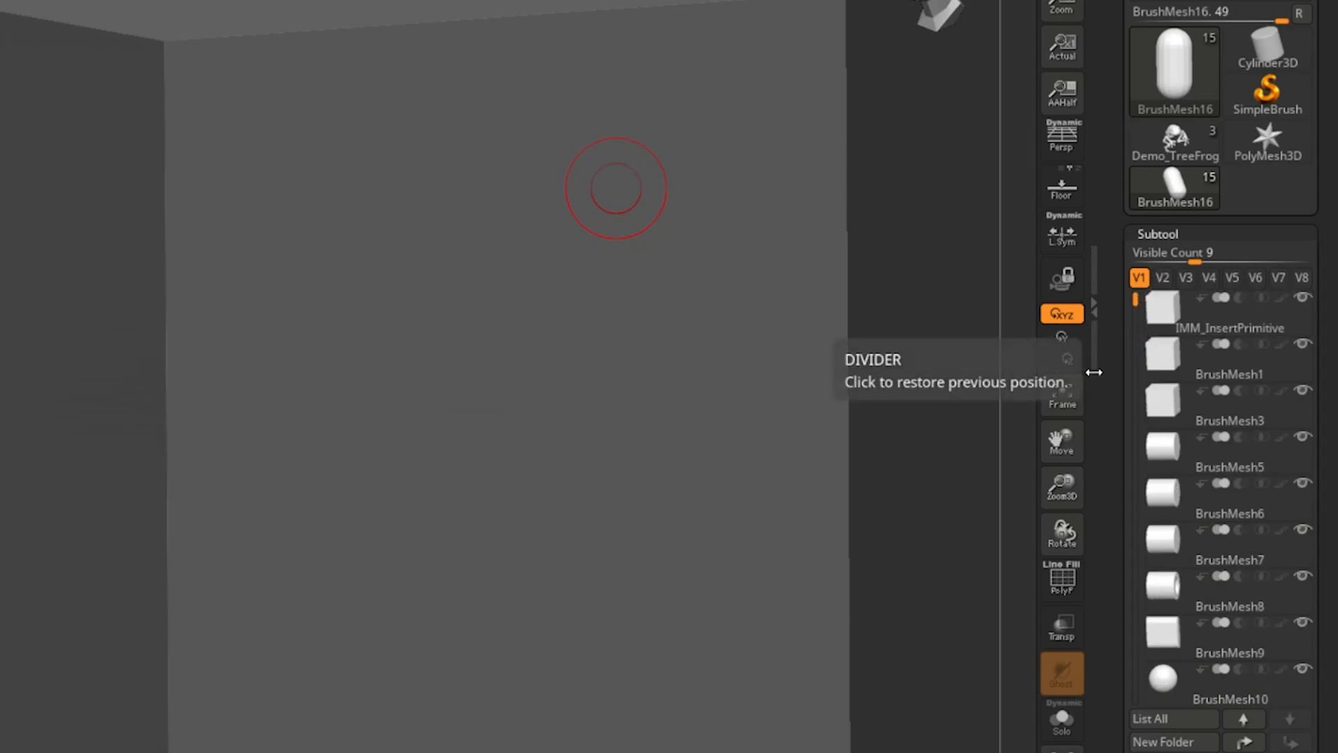
# - Organize the primitive subtools into Cubes, Cylinders, Spheres and Capsules folders via Tool > Subtool
pyautogui.click(1096, 371)
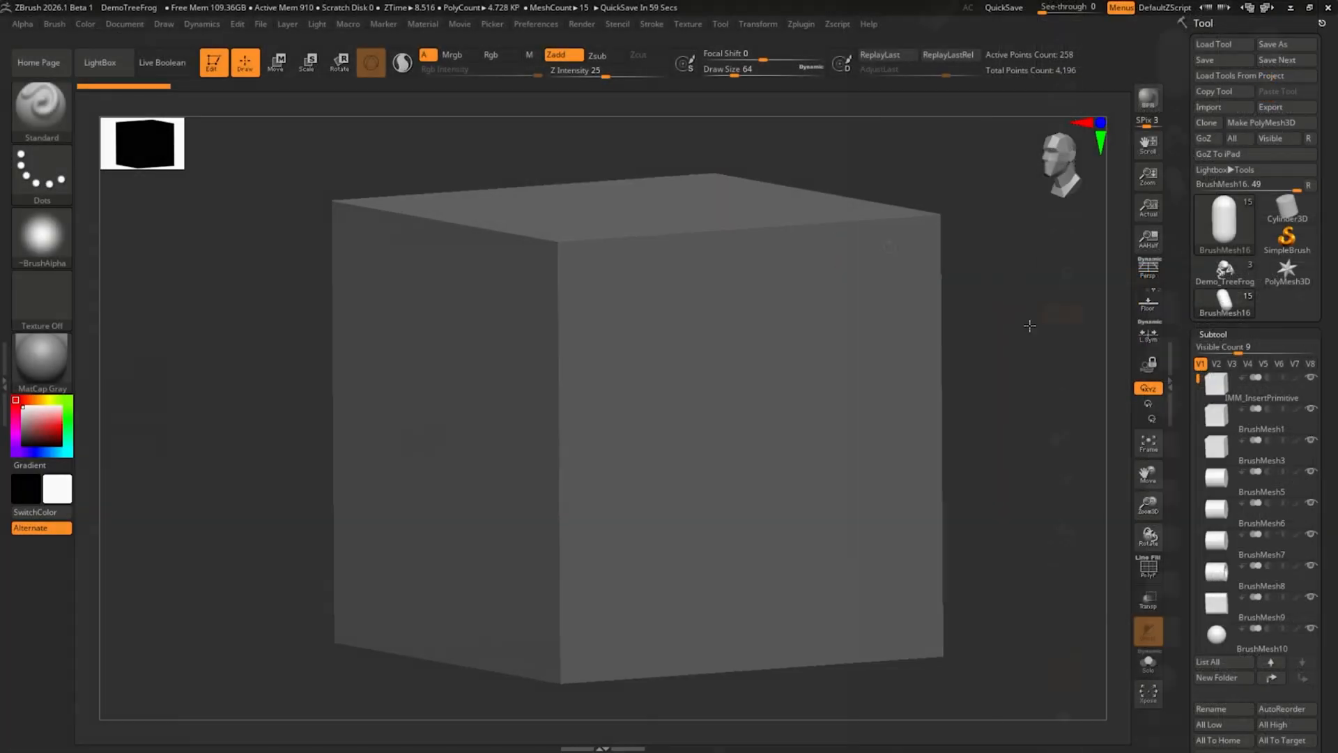
pyautogui.click(54, 24)
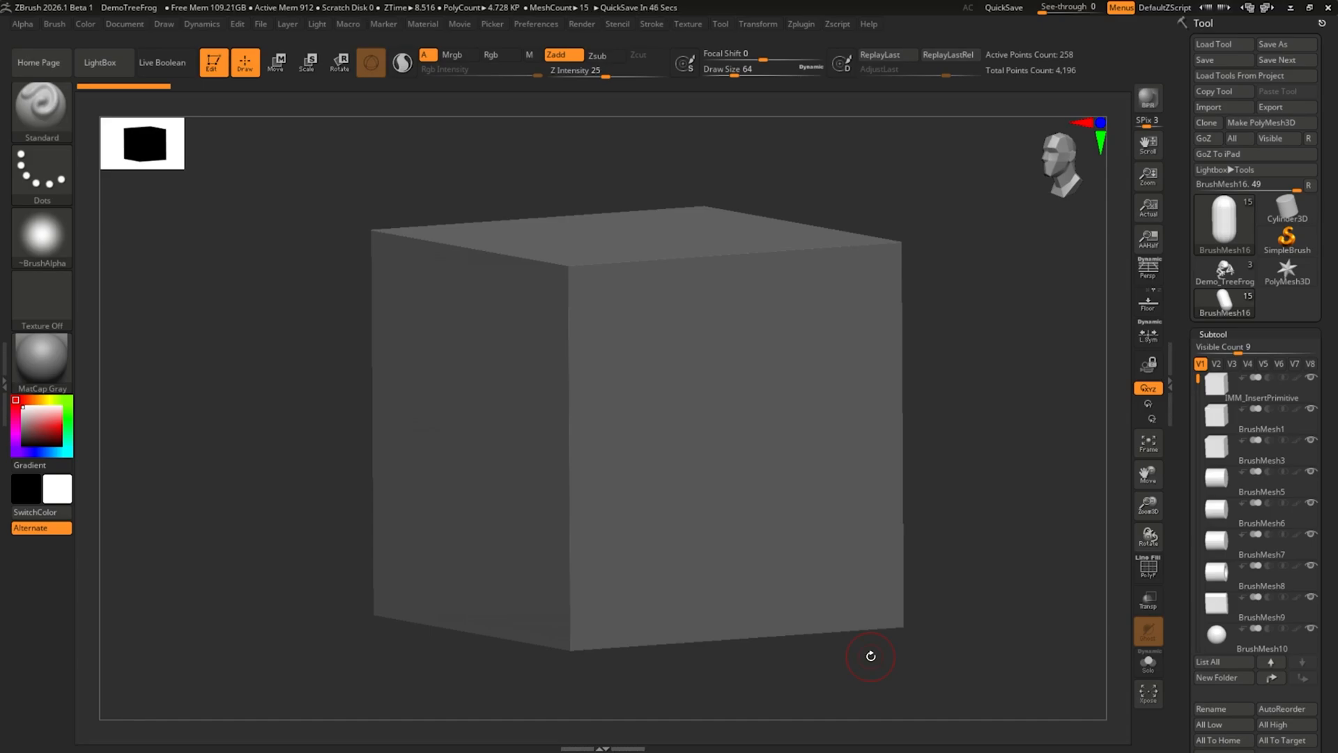
pyautogui.moveTo(1260, 389)
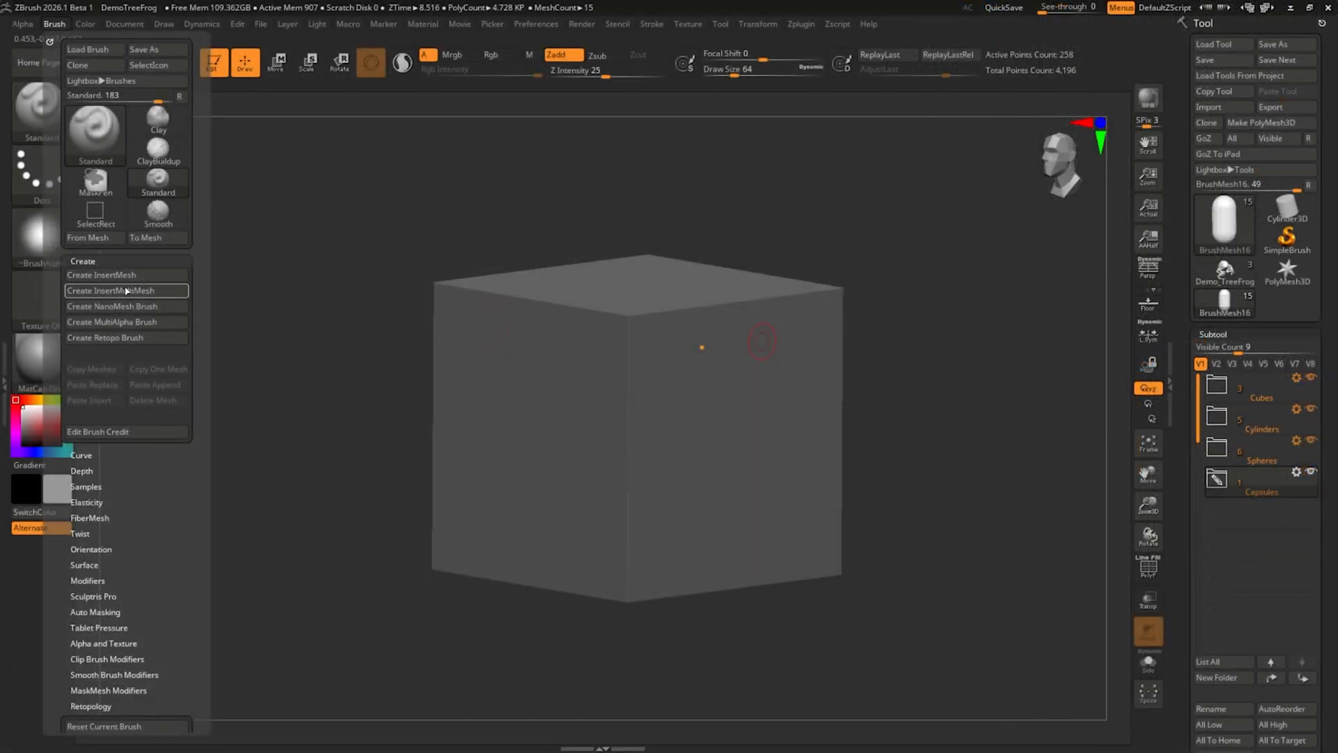
pyautogui.moveTo(127, 290)
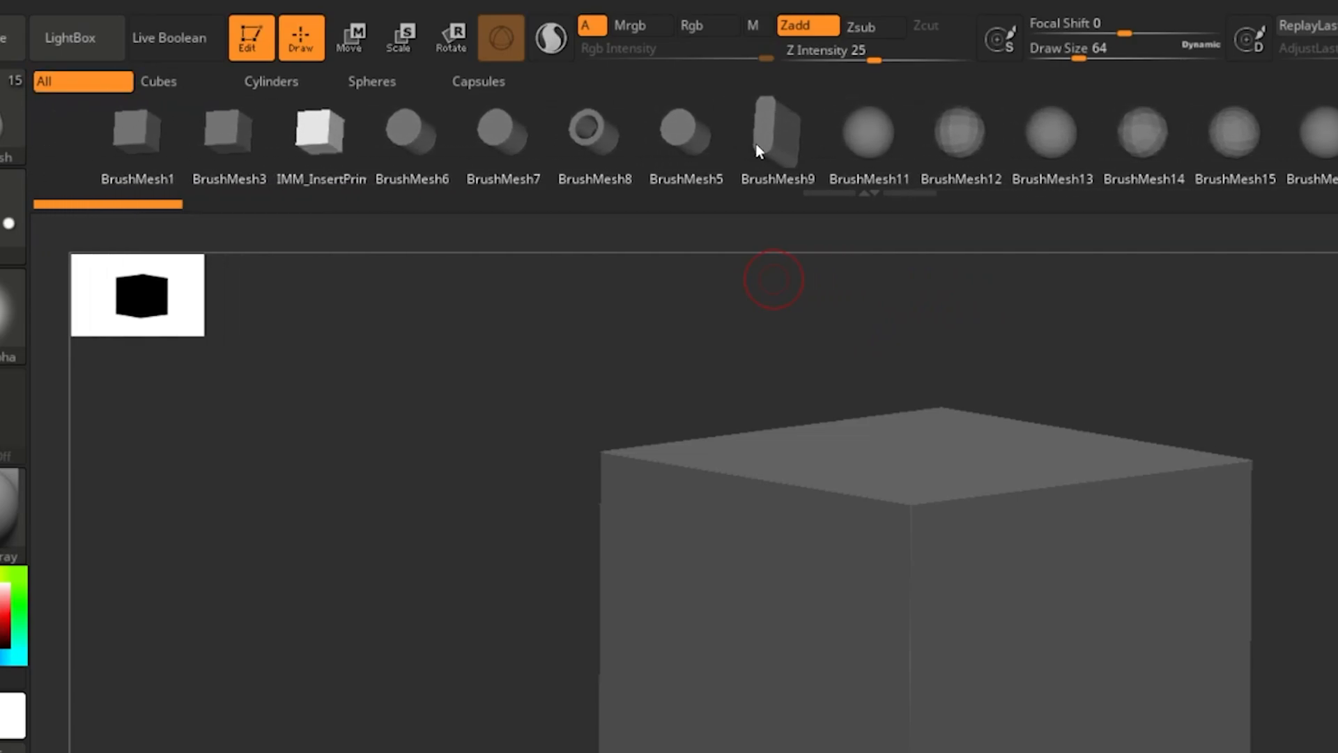
# - Browse the new InsertMultiMesh brush's Cubes and Cylinders tabs, then begin saving it as a brush preset
pyautogui.click(187, 81)
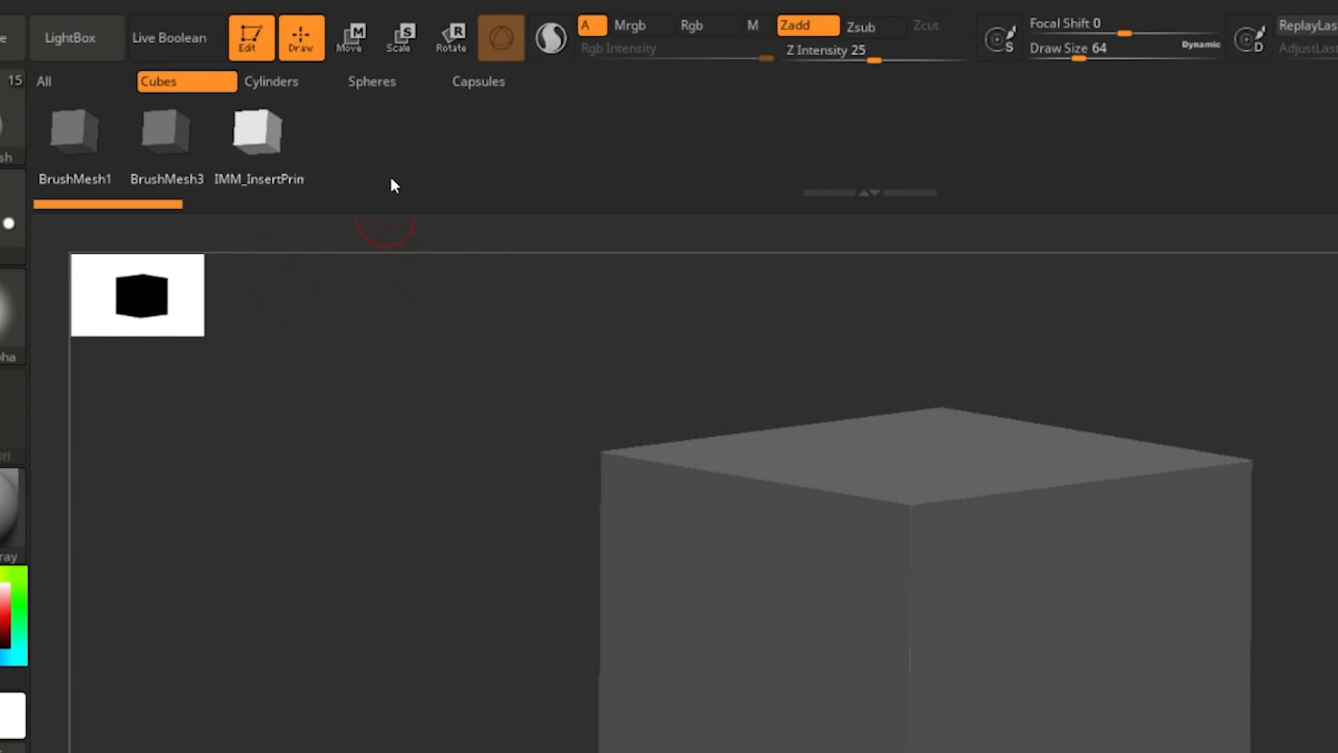
pyautogui.click(271, 80)
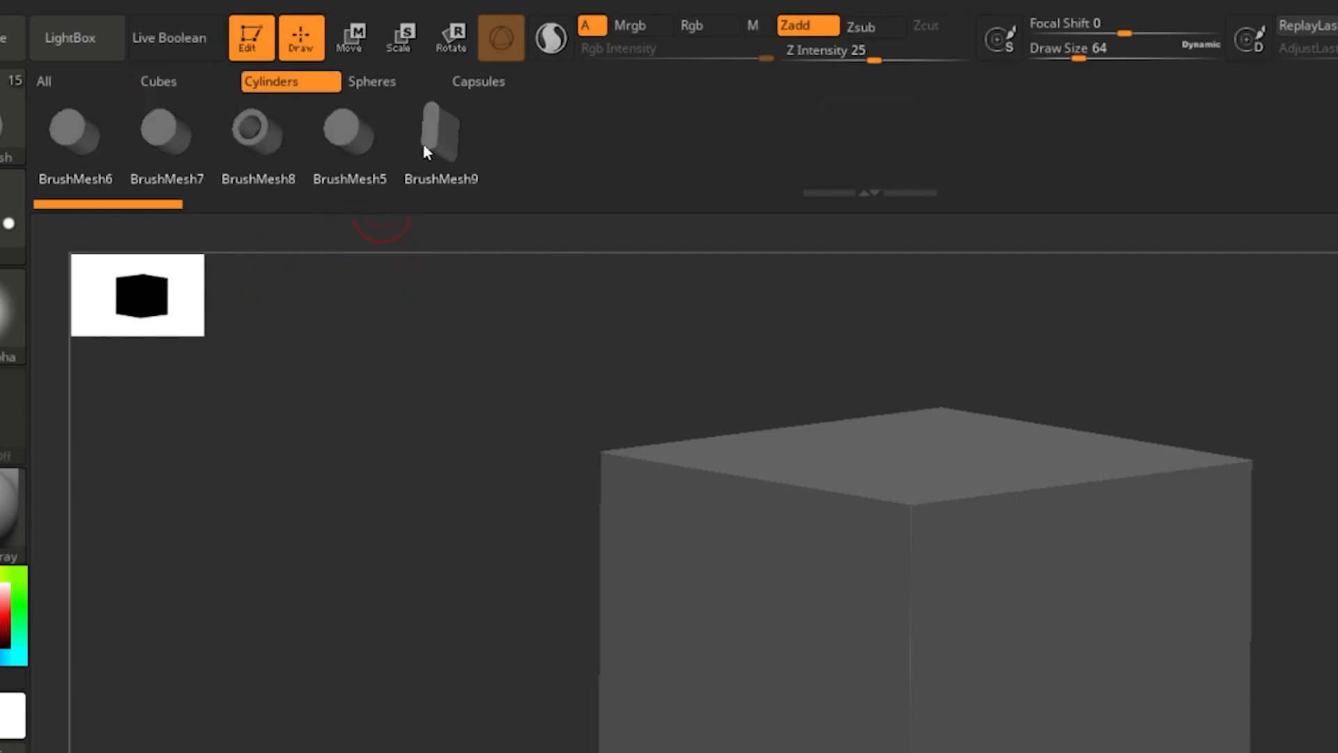
pyautogui.click(371, 81)
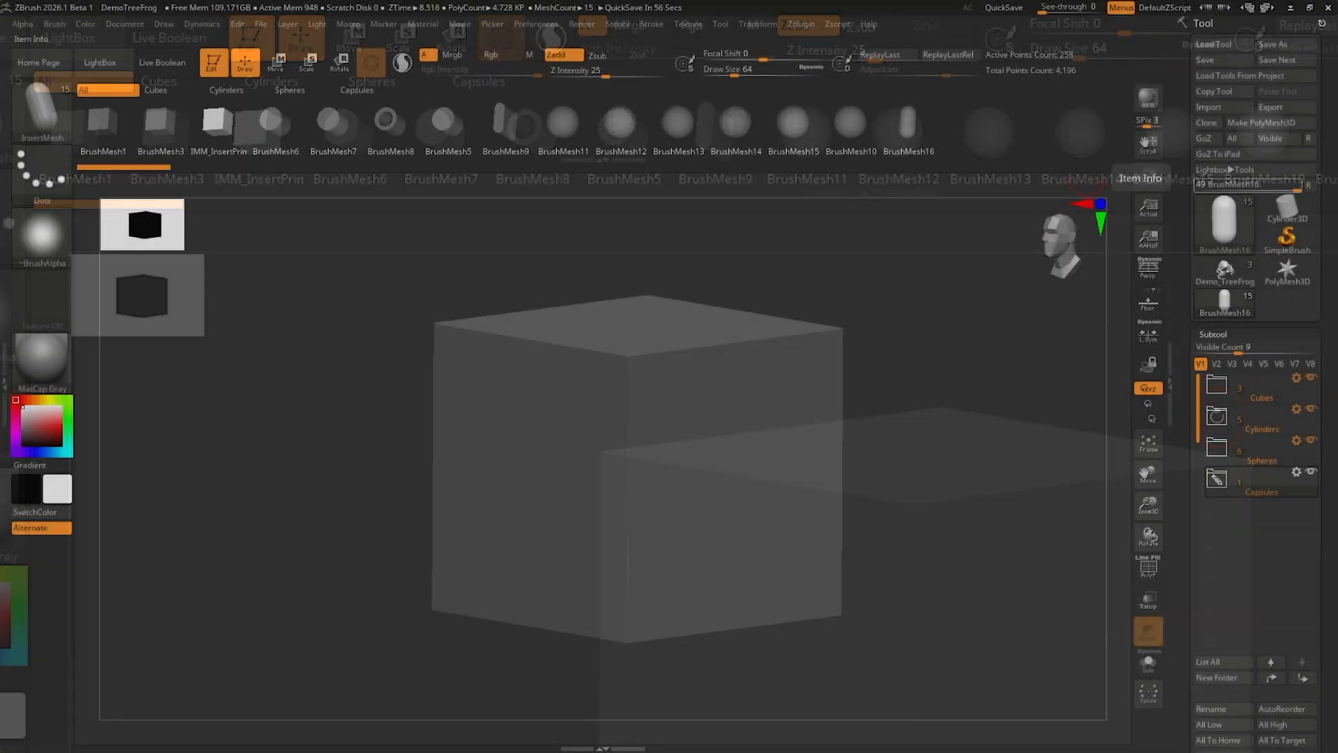
pyautogui.click(55, 23)
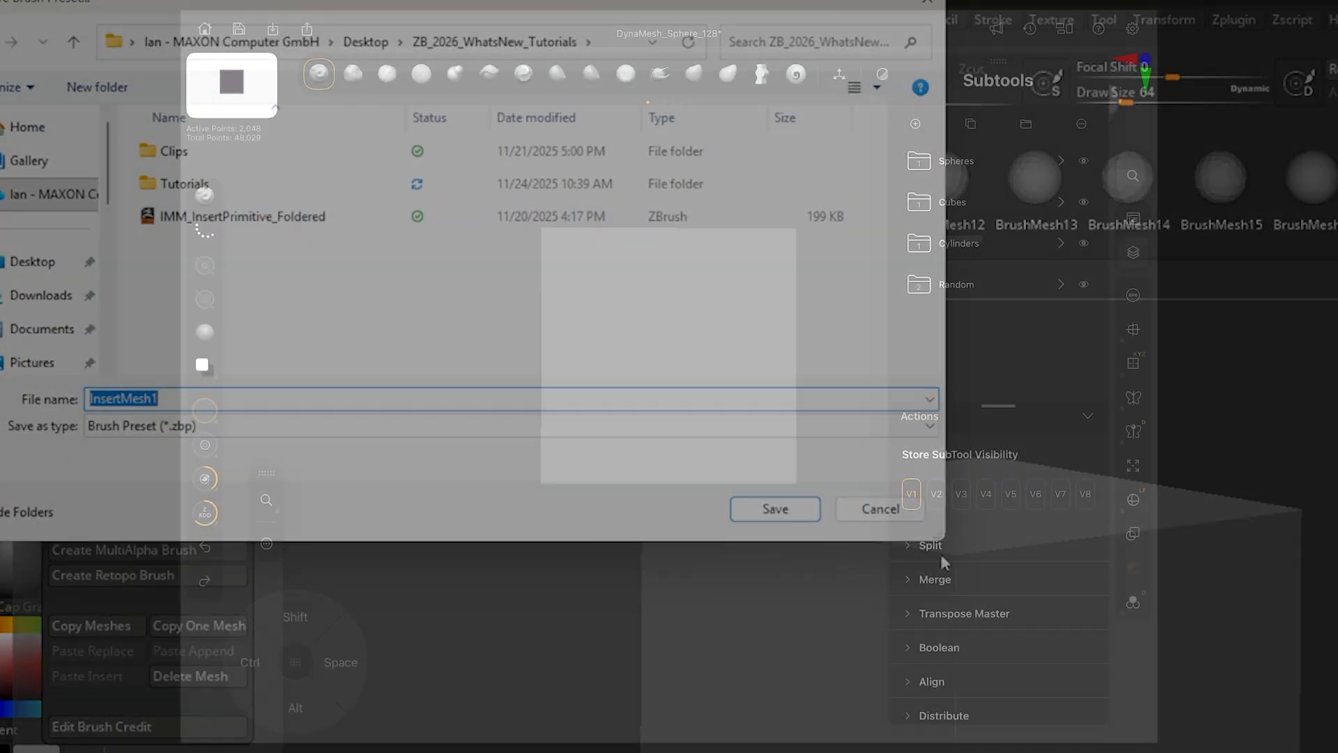
# - Create an InsertMultiMesh brush, insert three spheres from its Spheres tab onto the cube, and show the Cylinders tab
pyautogui.click(880, 509)
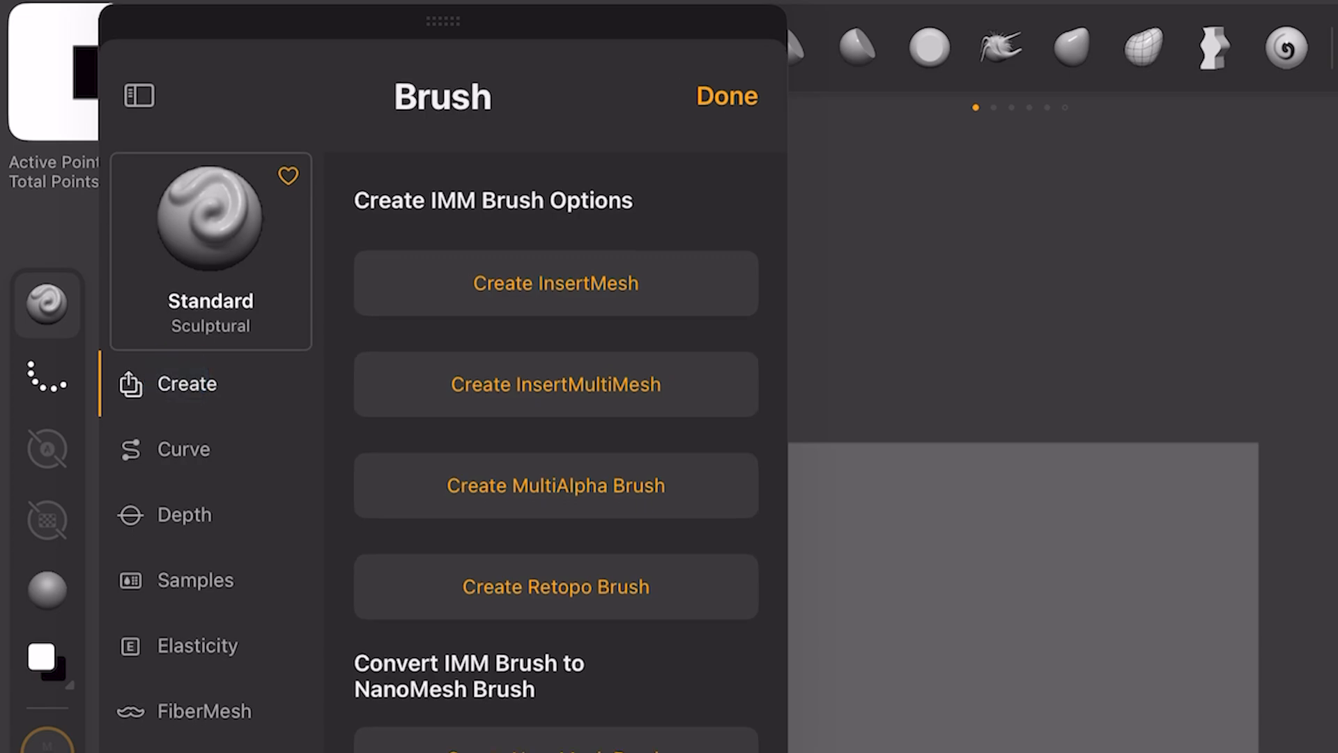
pyautogui.click(726, 97)
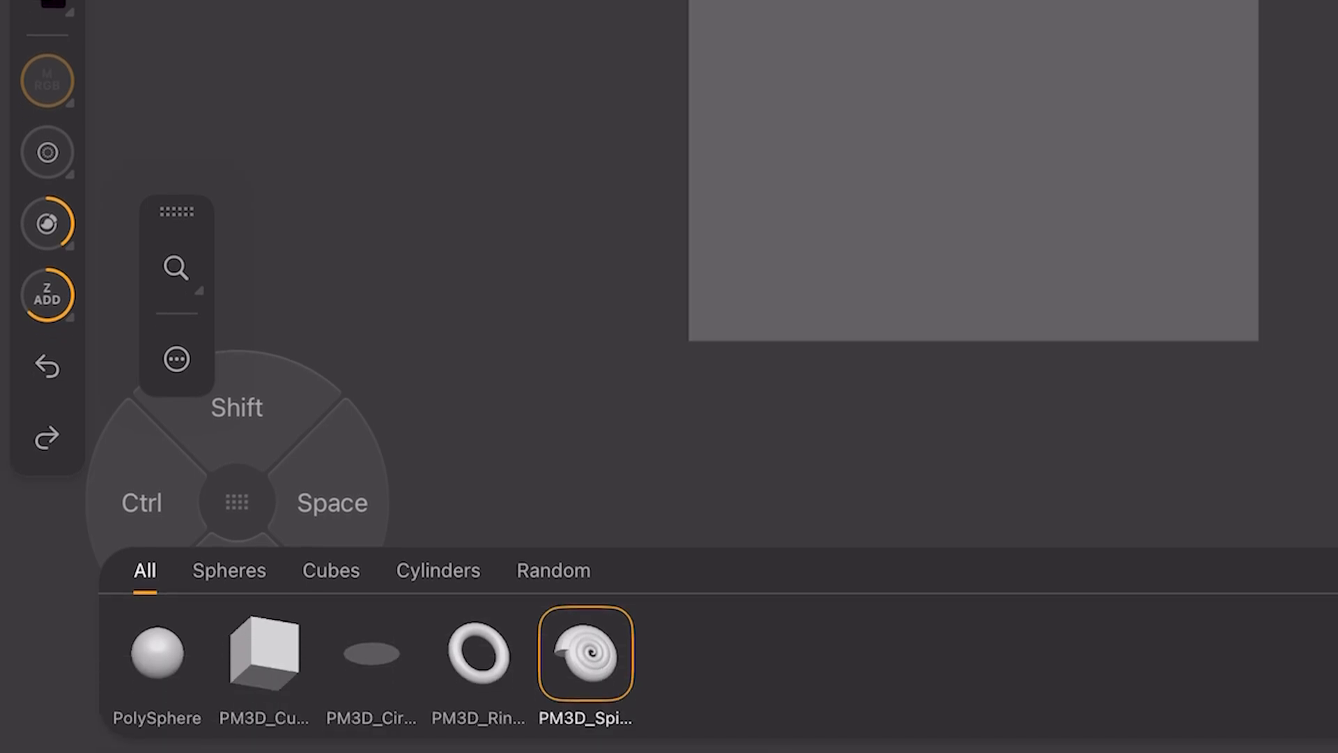
pyautogui.click(229, 570)
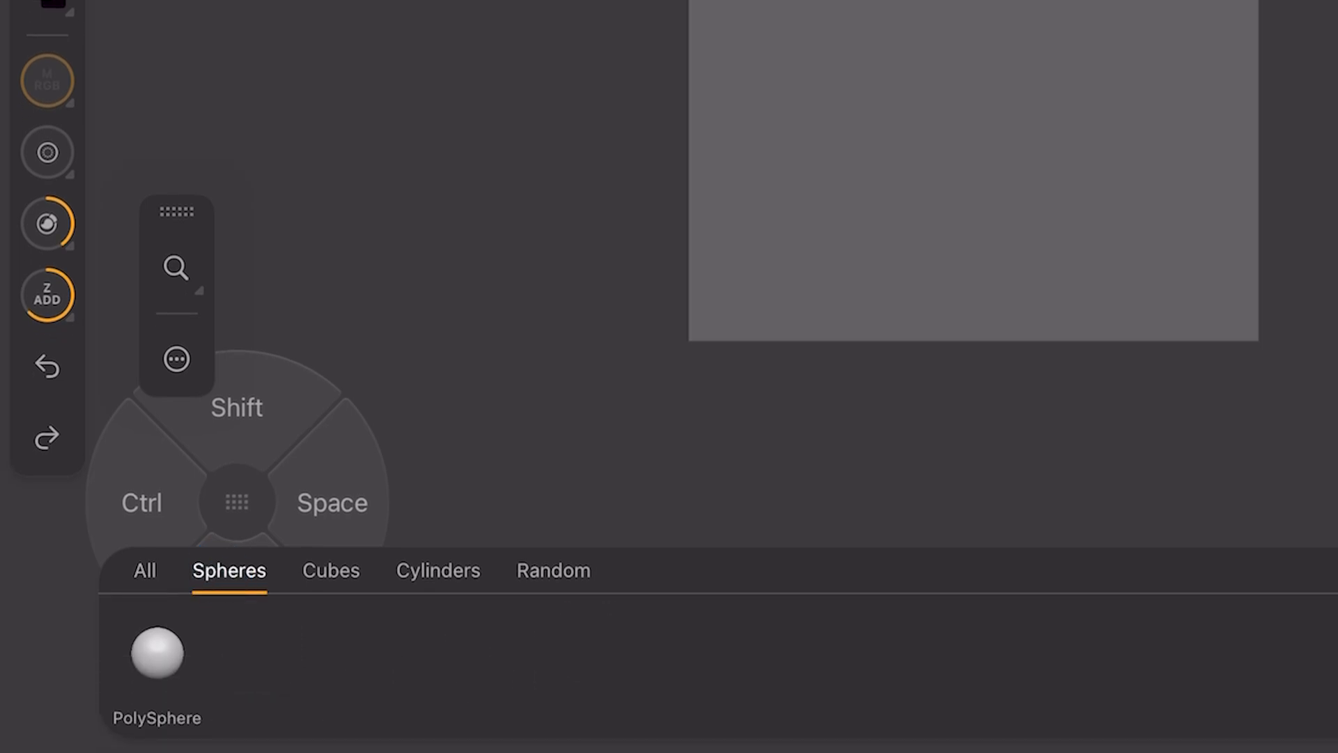
pyautogui.click(552, 570)
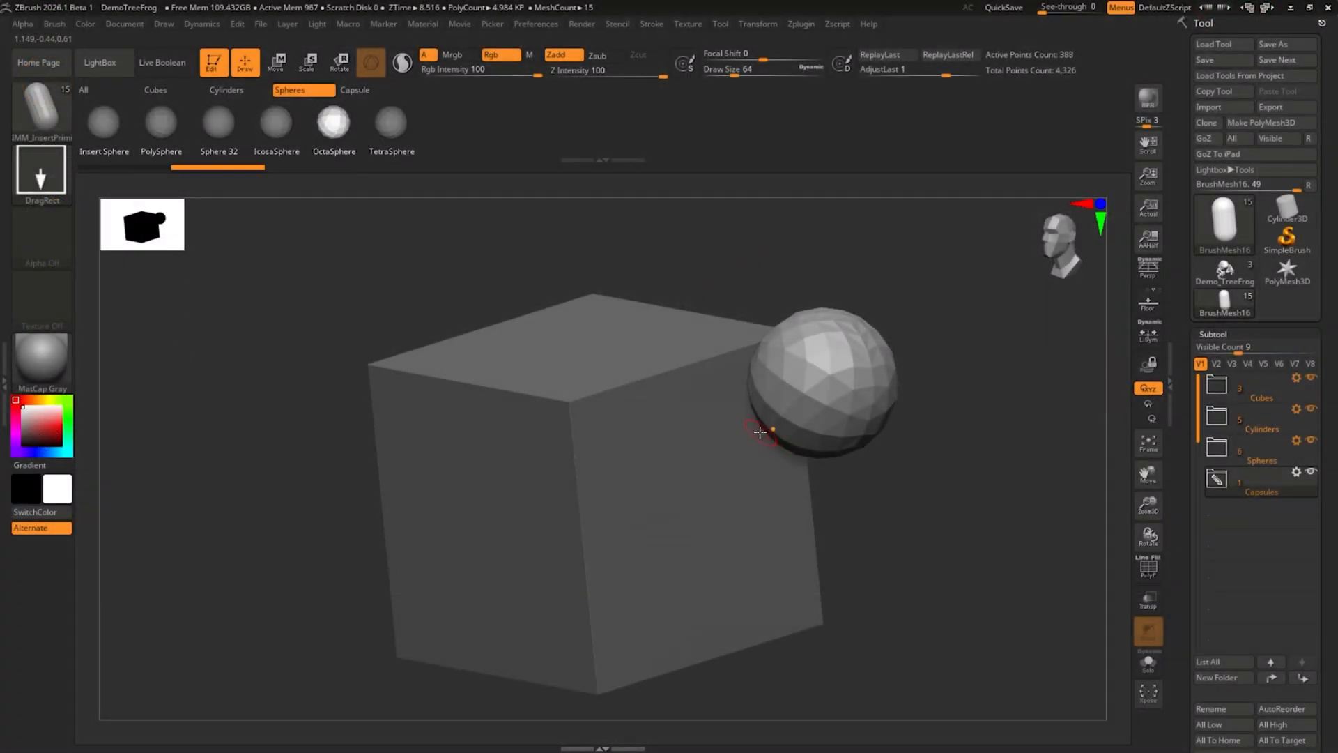
pyautogui.click(226, 89)
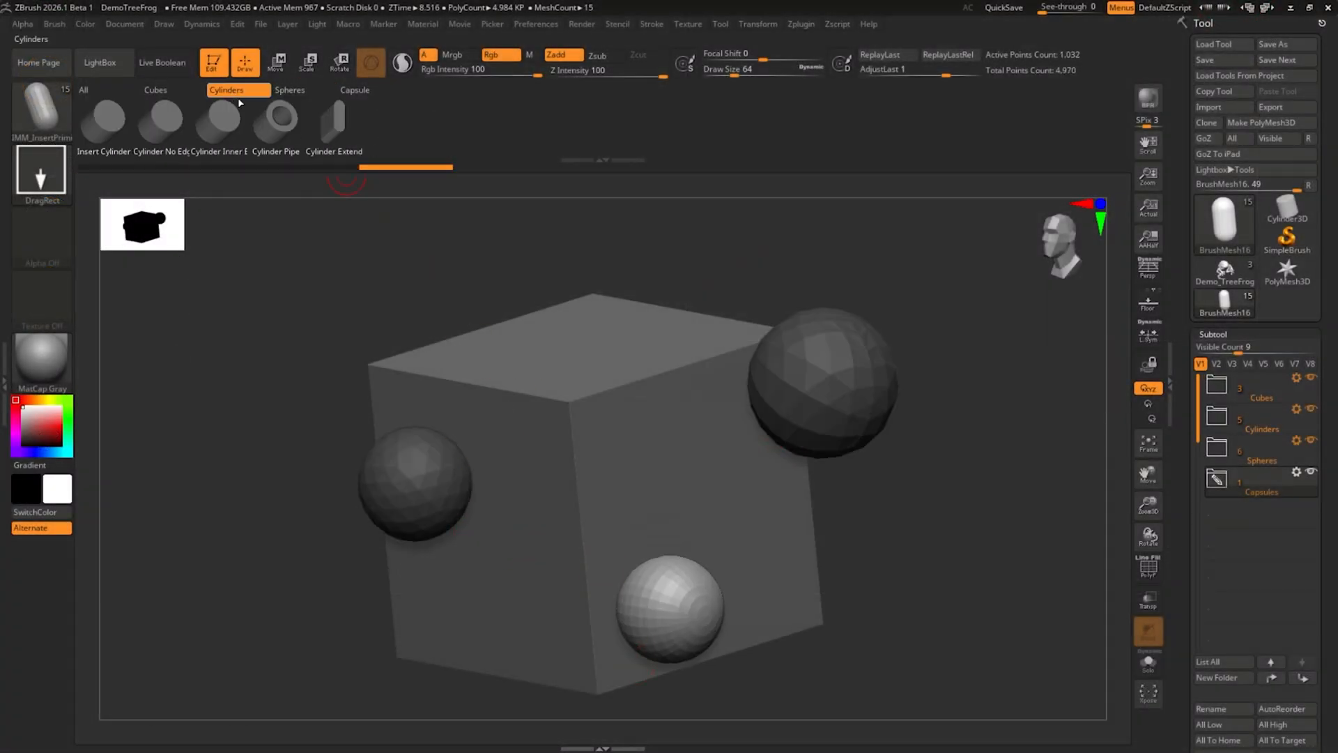